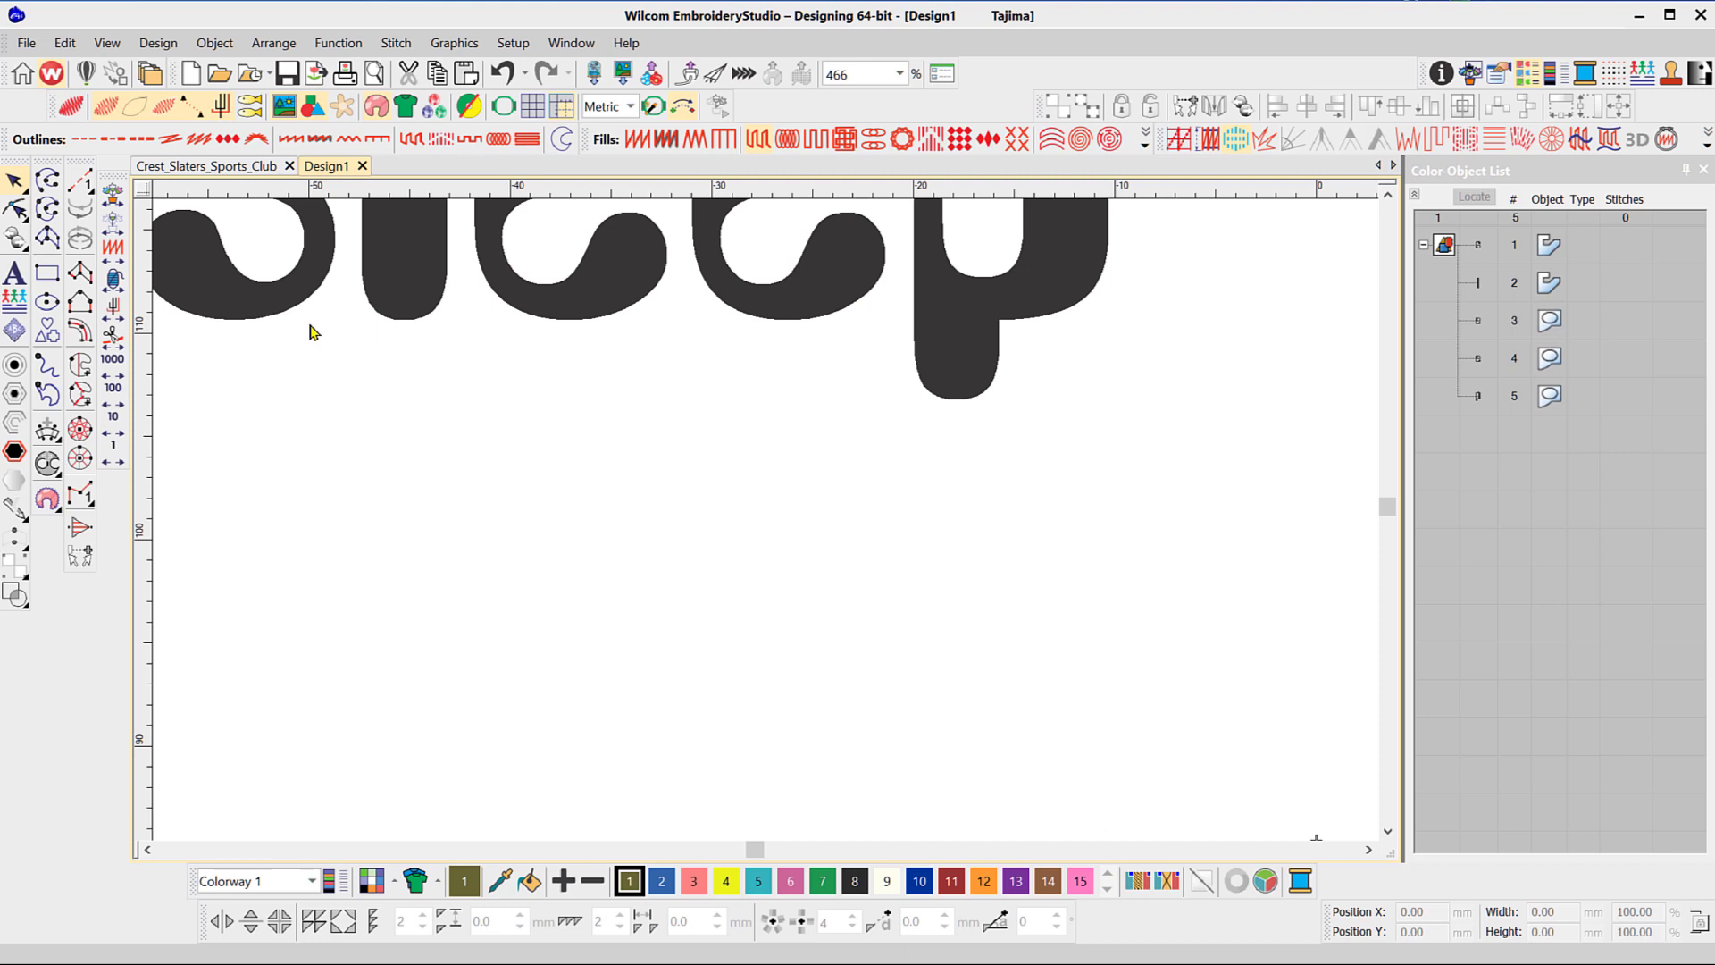
pyautogui.moveTo(427, 318)
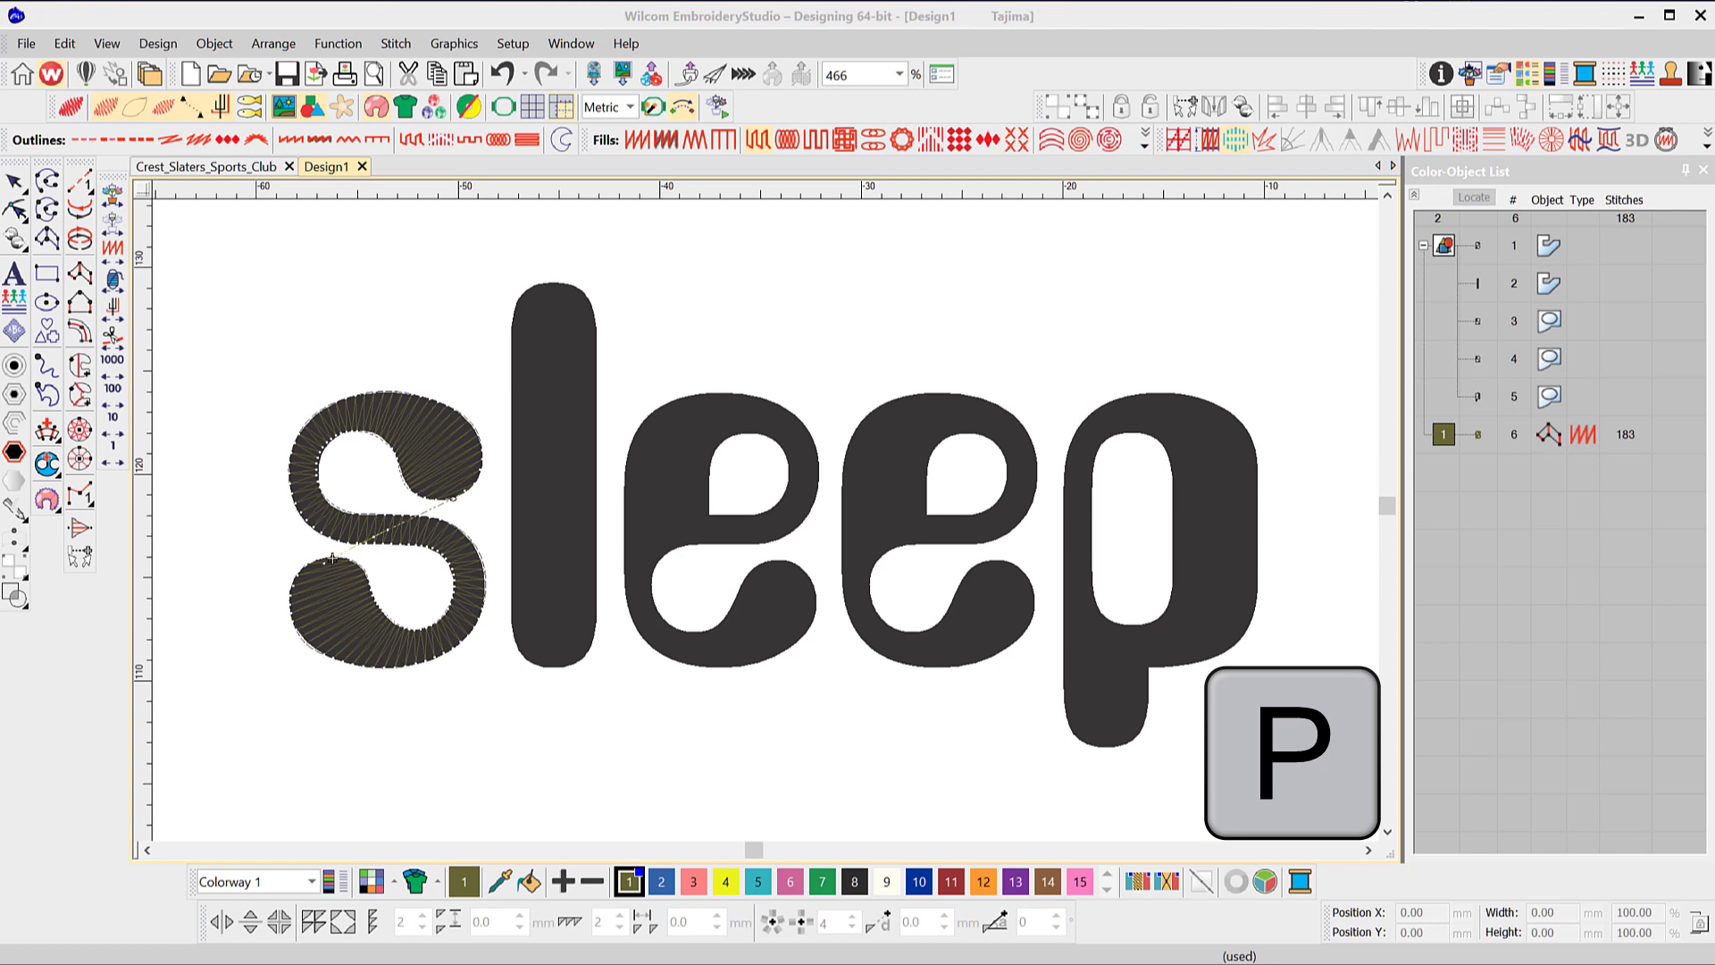
# Digitize the letter l as a Column A satin object of 109 stitches
pyautogui.press('p')
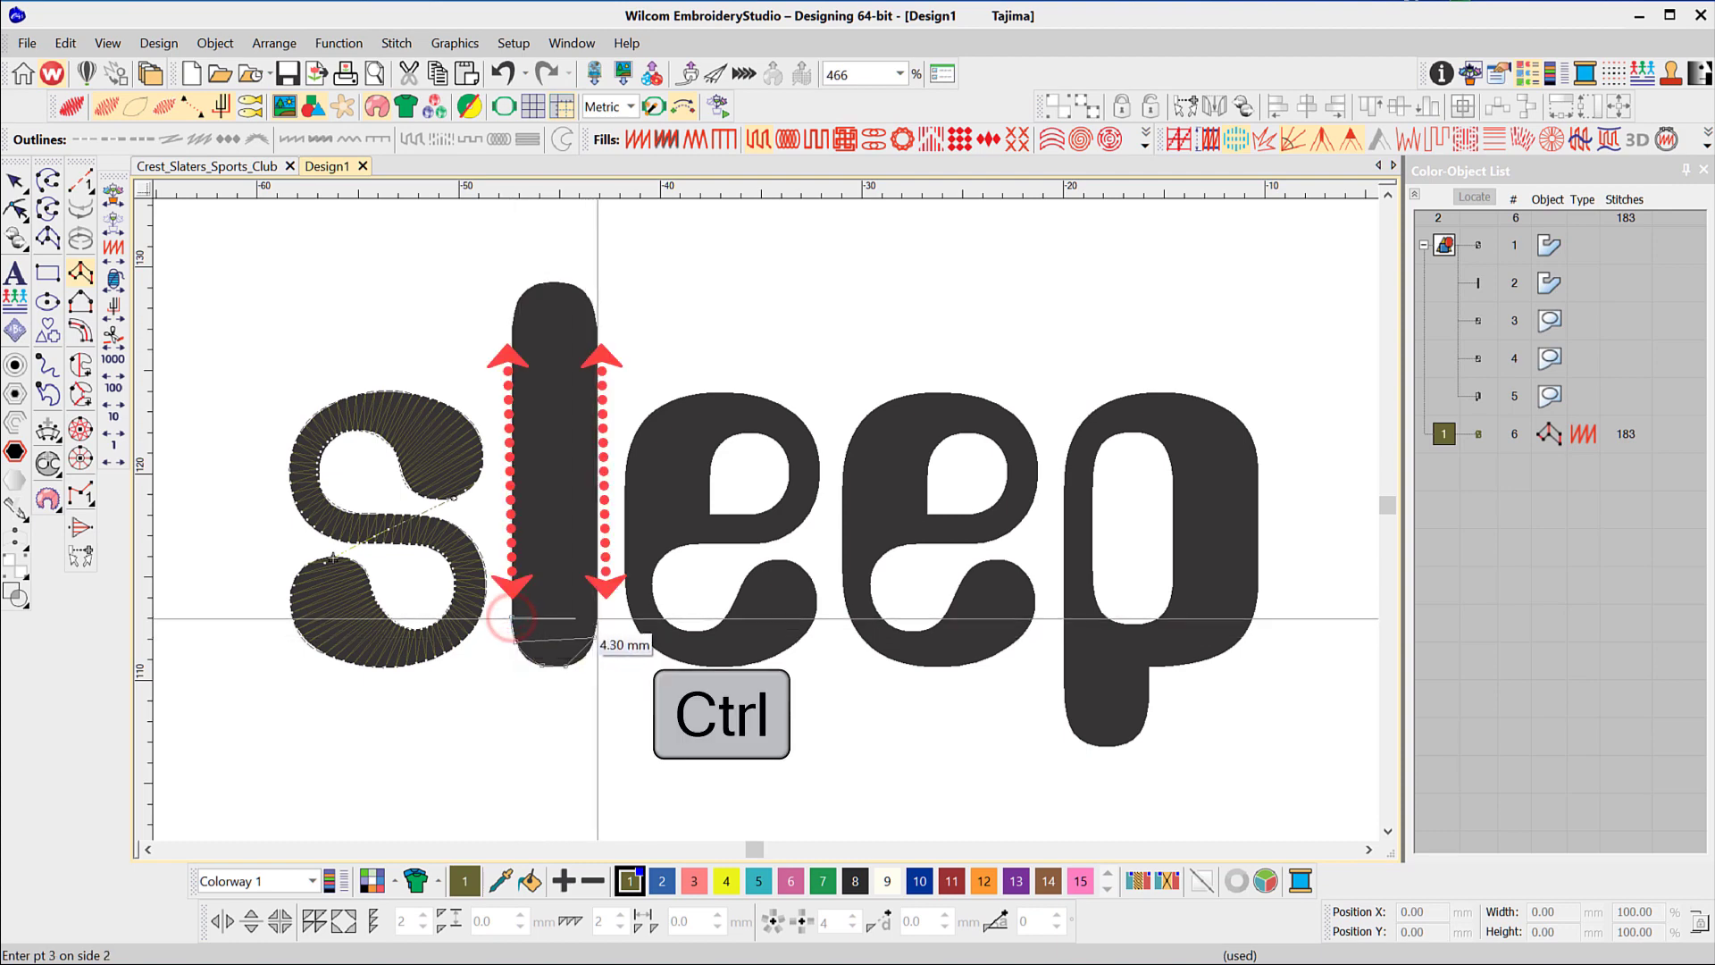
pyautogui.click(523, 329)
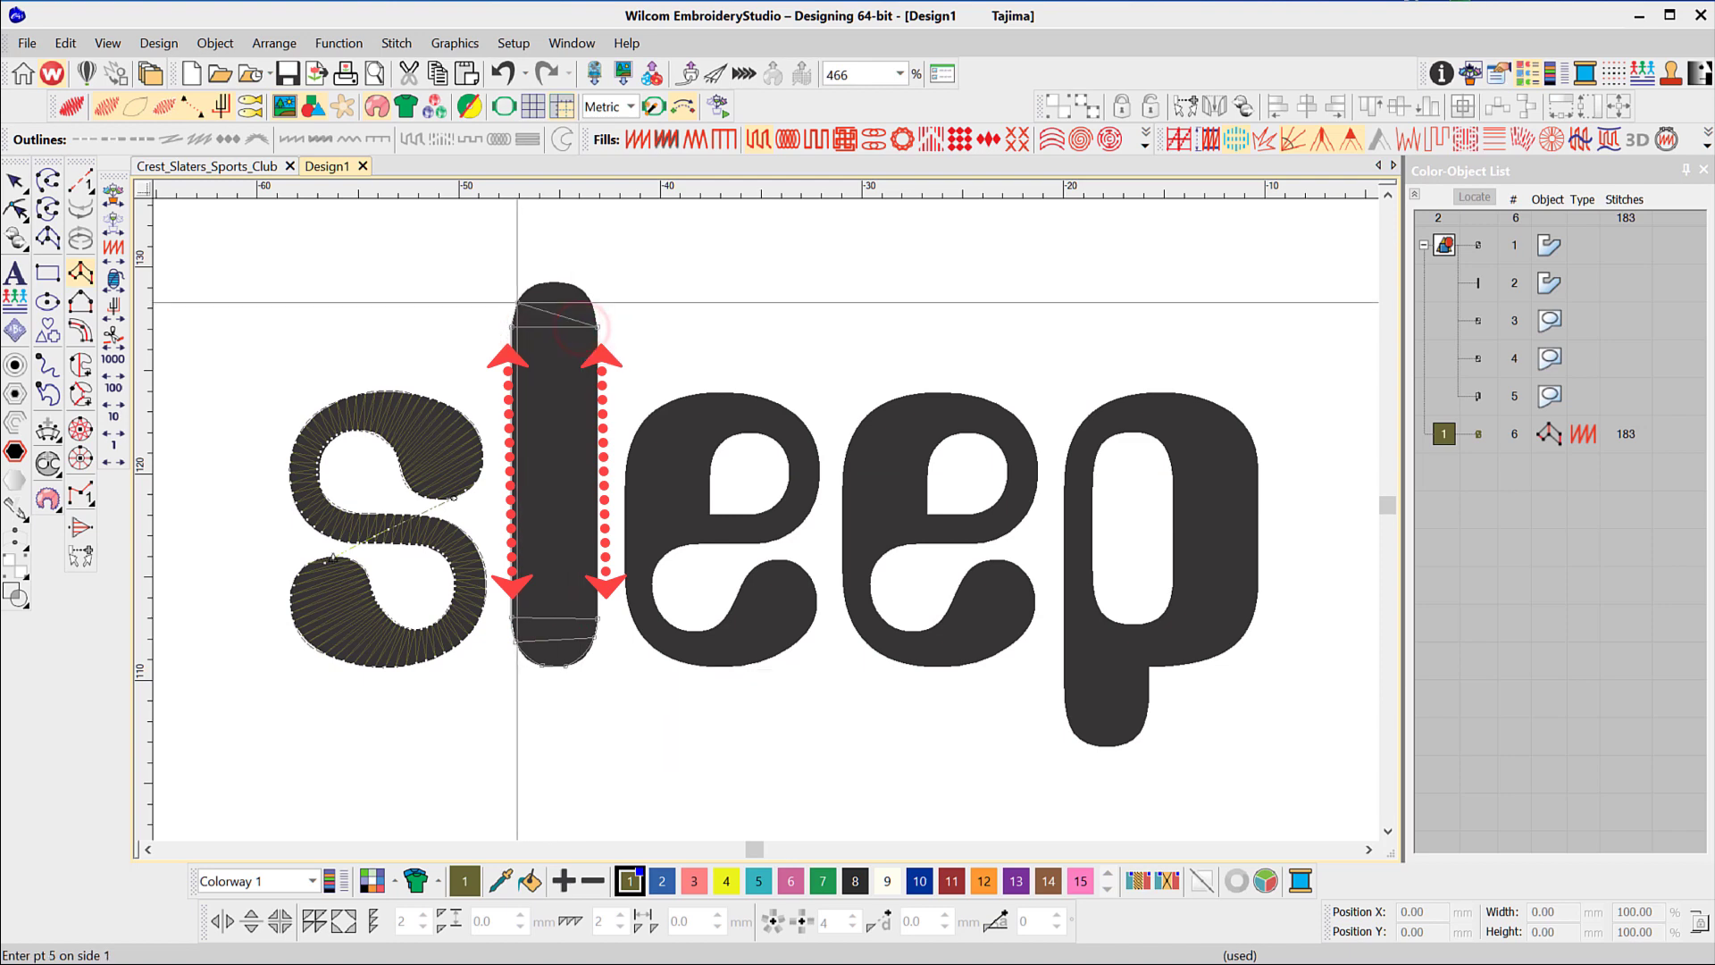
pyautogui.click(541, 286)
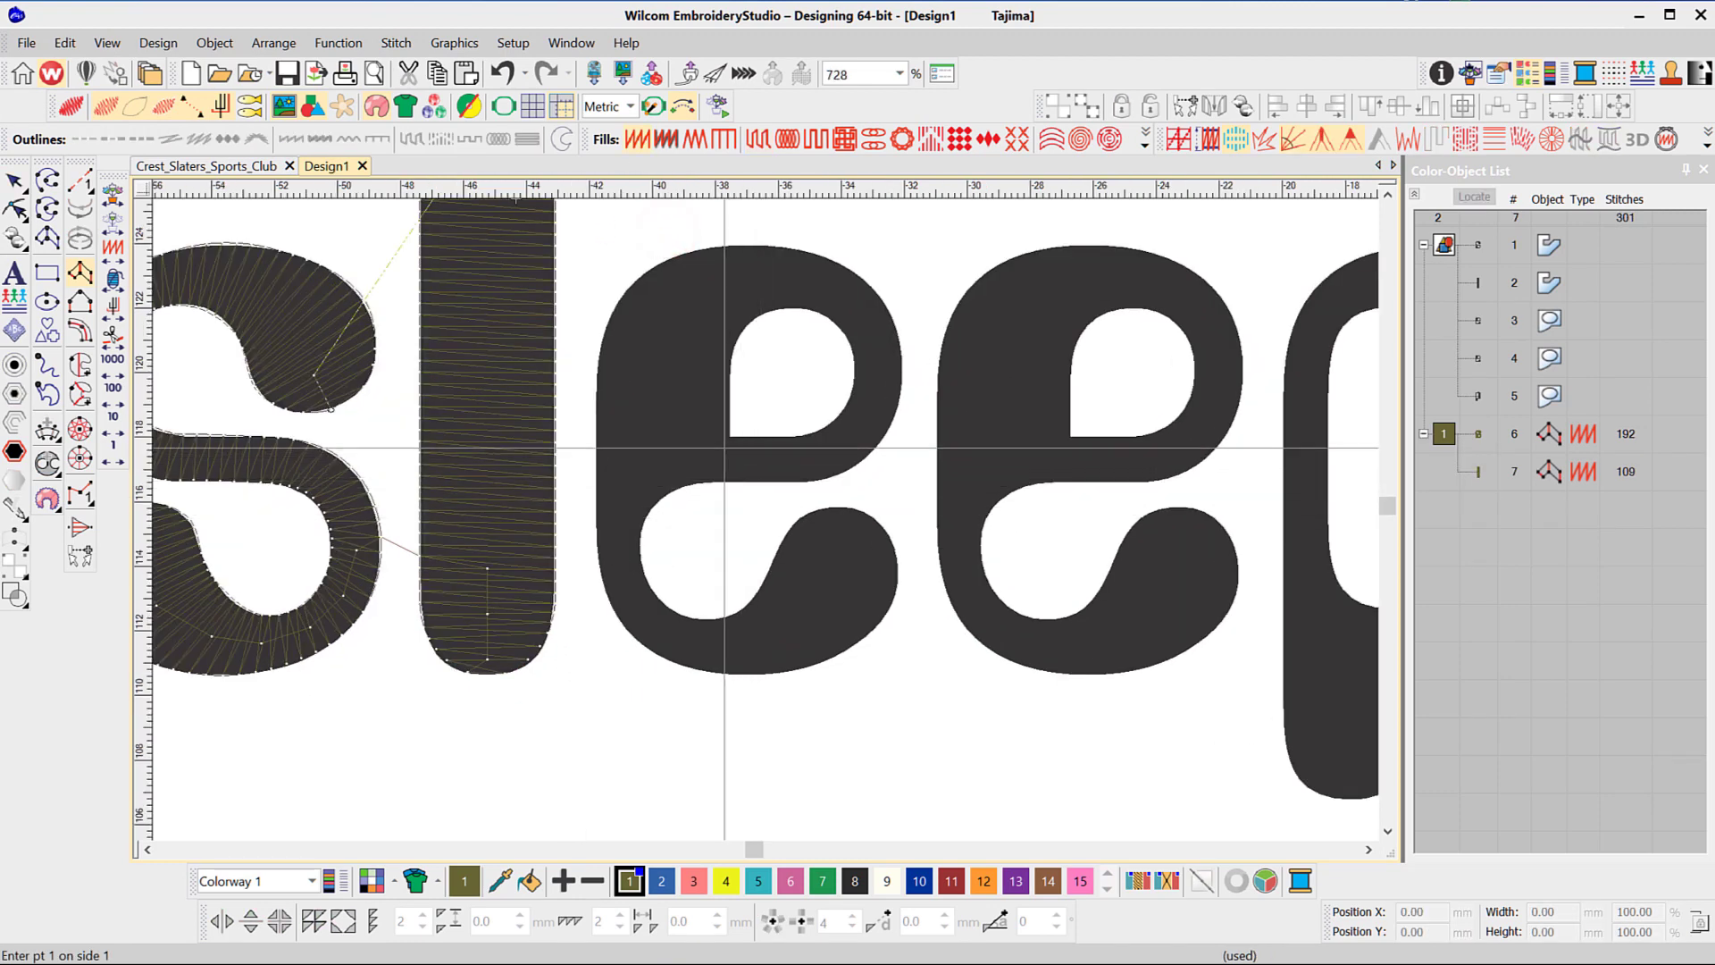
# Digitize the first e as a Column A satin object following its curves, 193 stitches
pyautogui.press('F4')
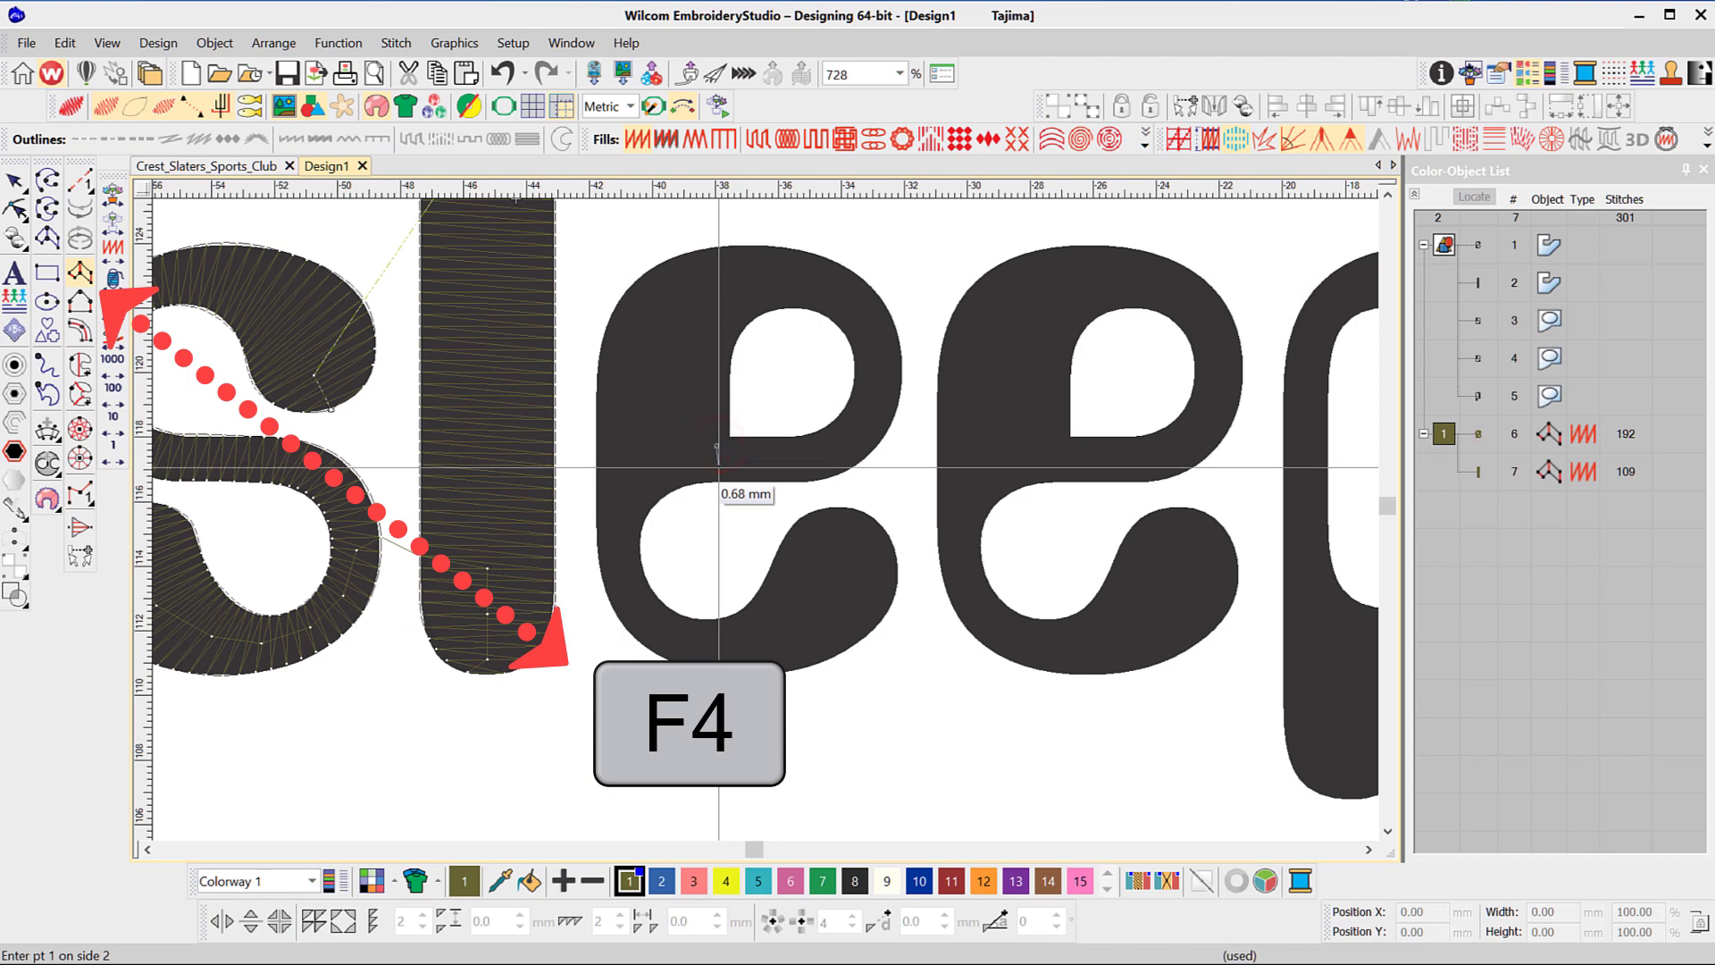
pyautogui.click(727, 438)
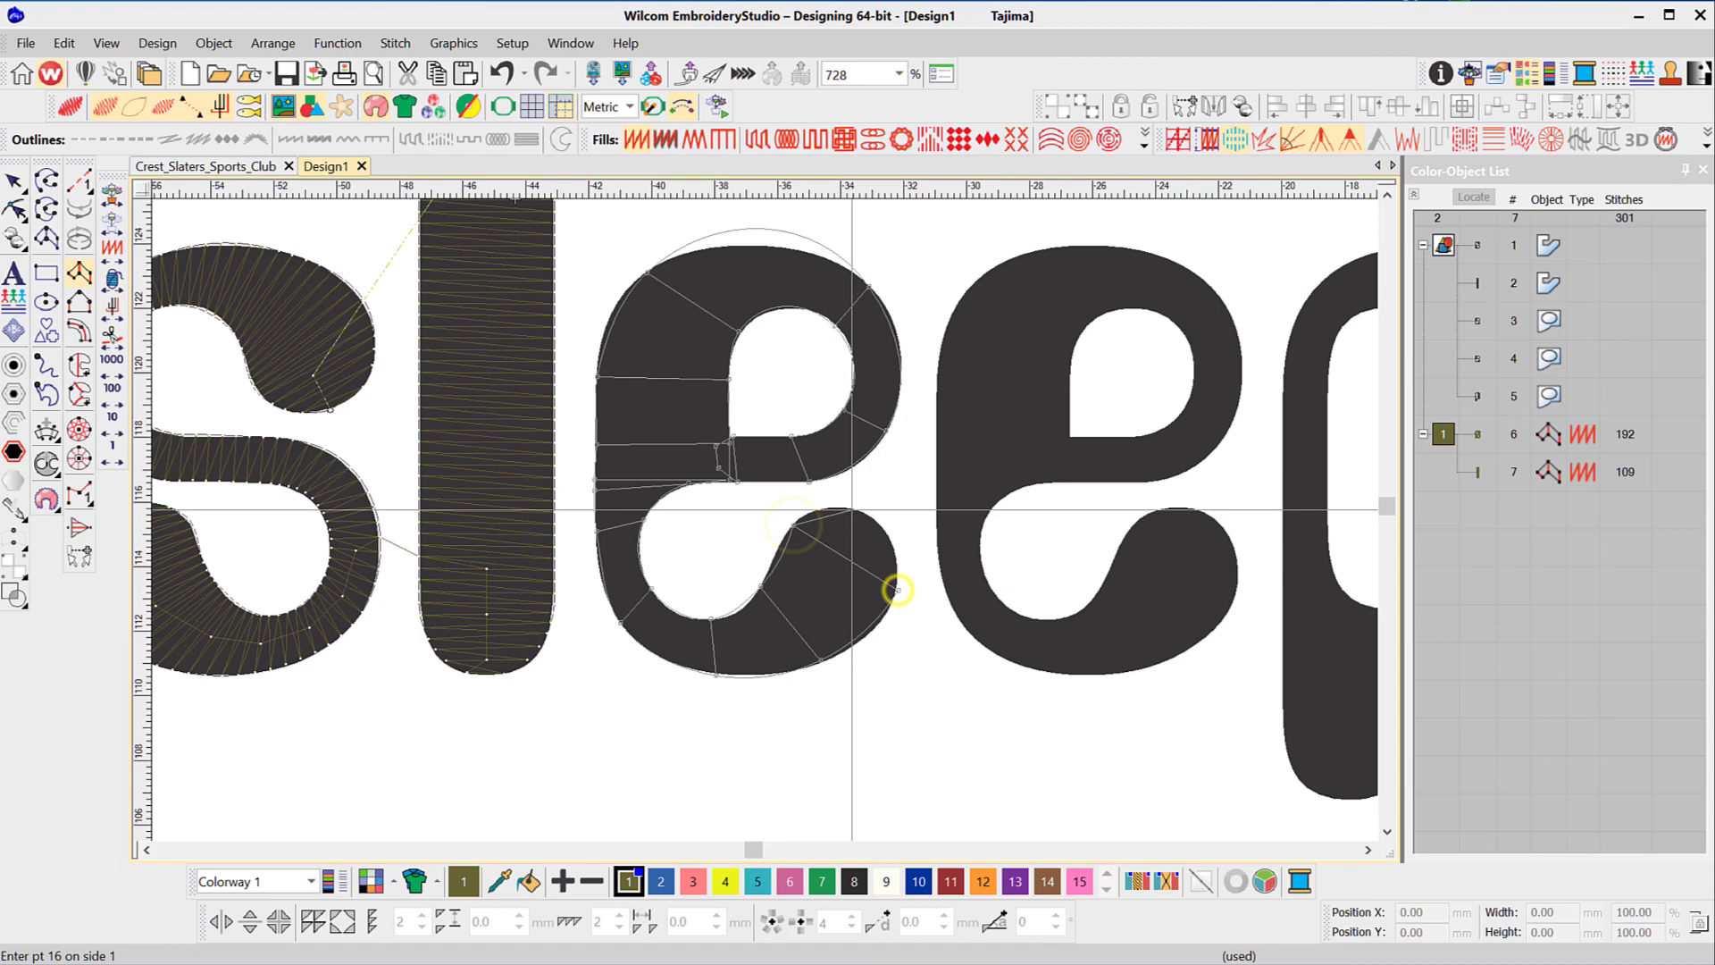
pyautogui.click(888, 536)
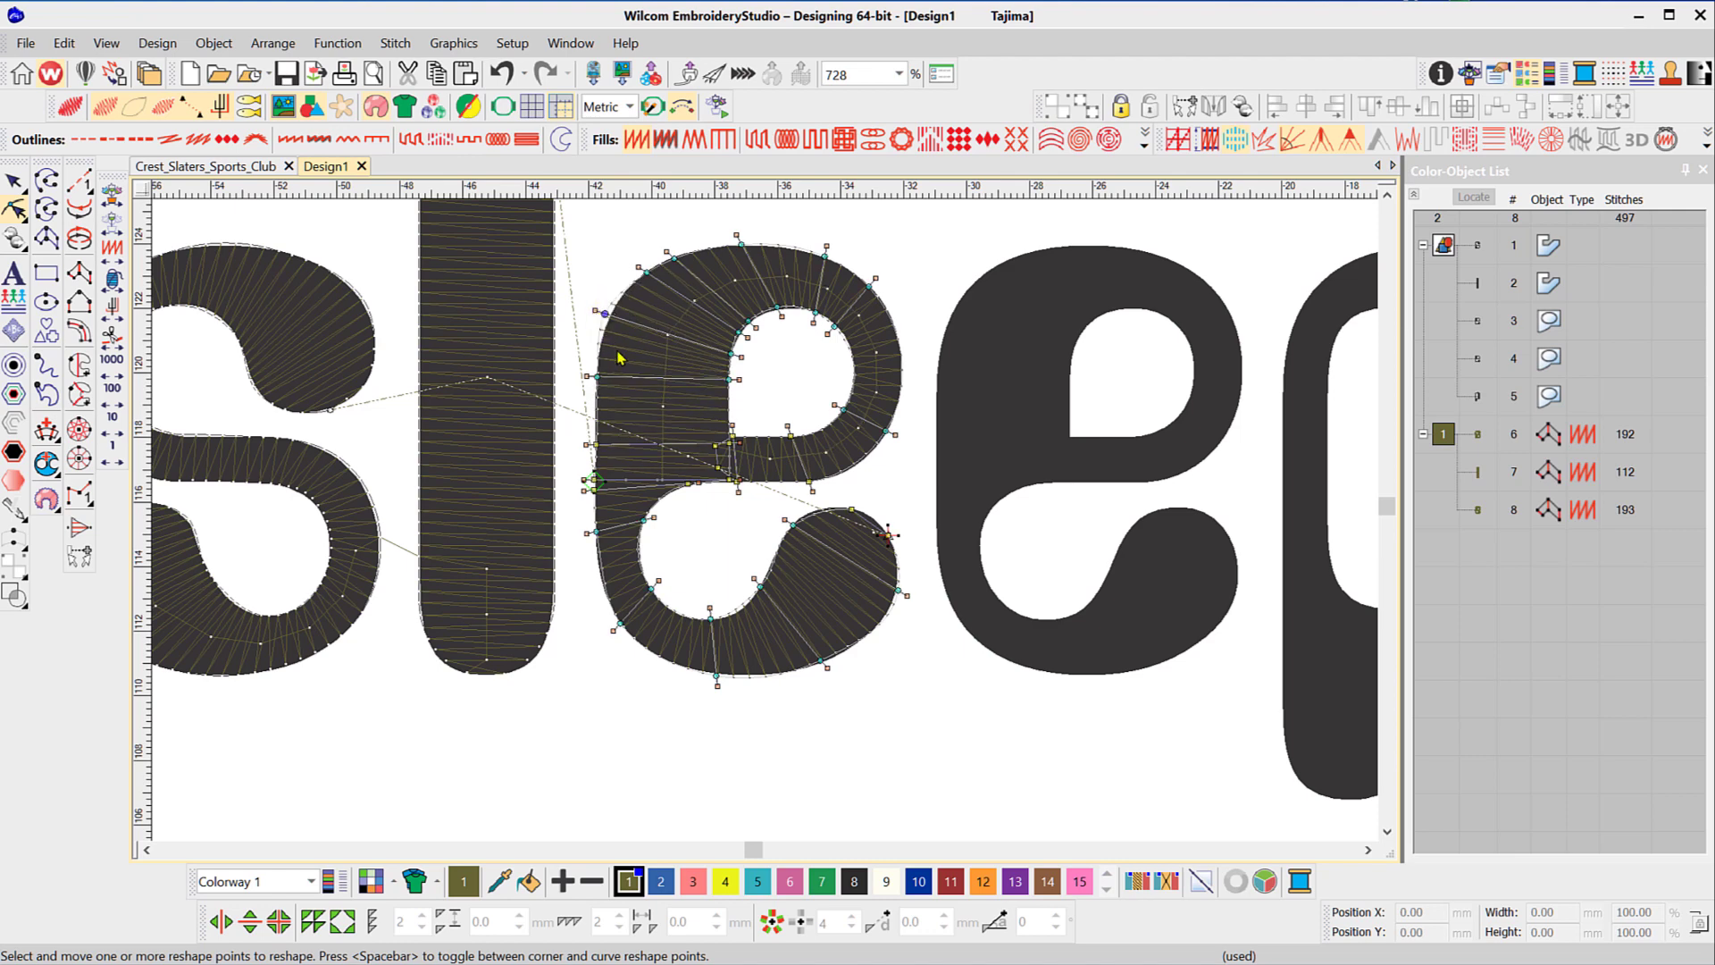
# Reshape the first e's satin outline at the crossbar-to-bowl junction
pyautogui.press('b')
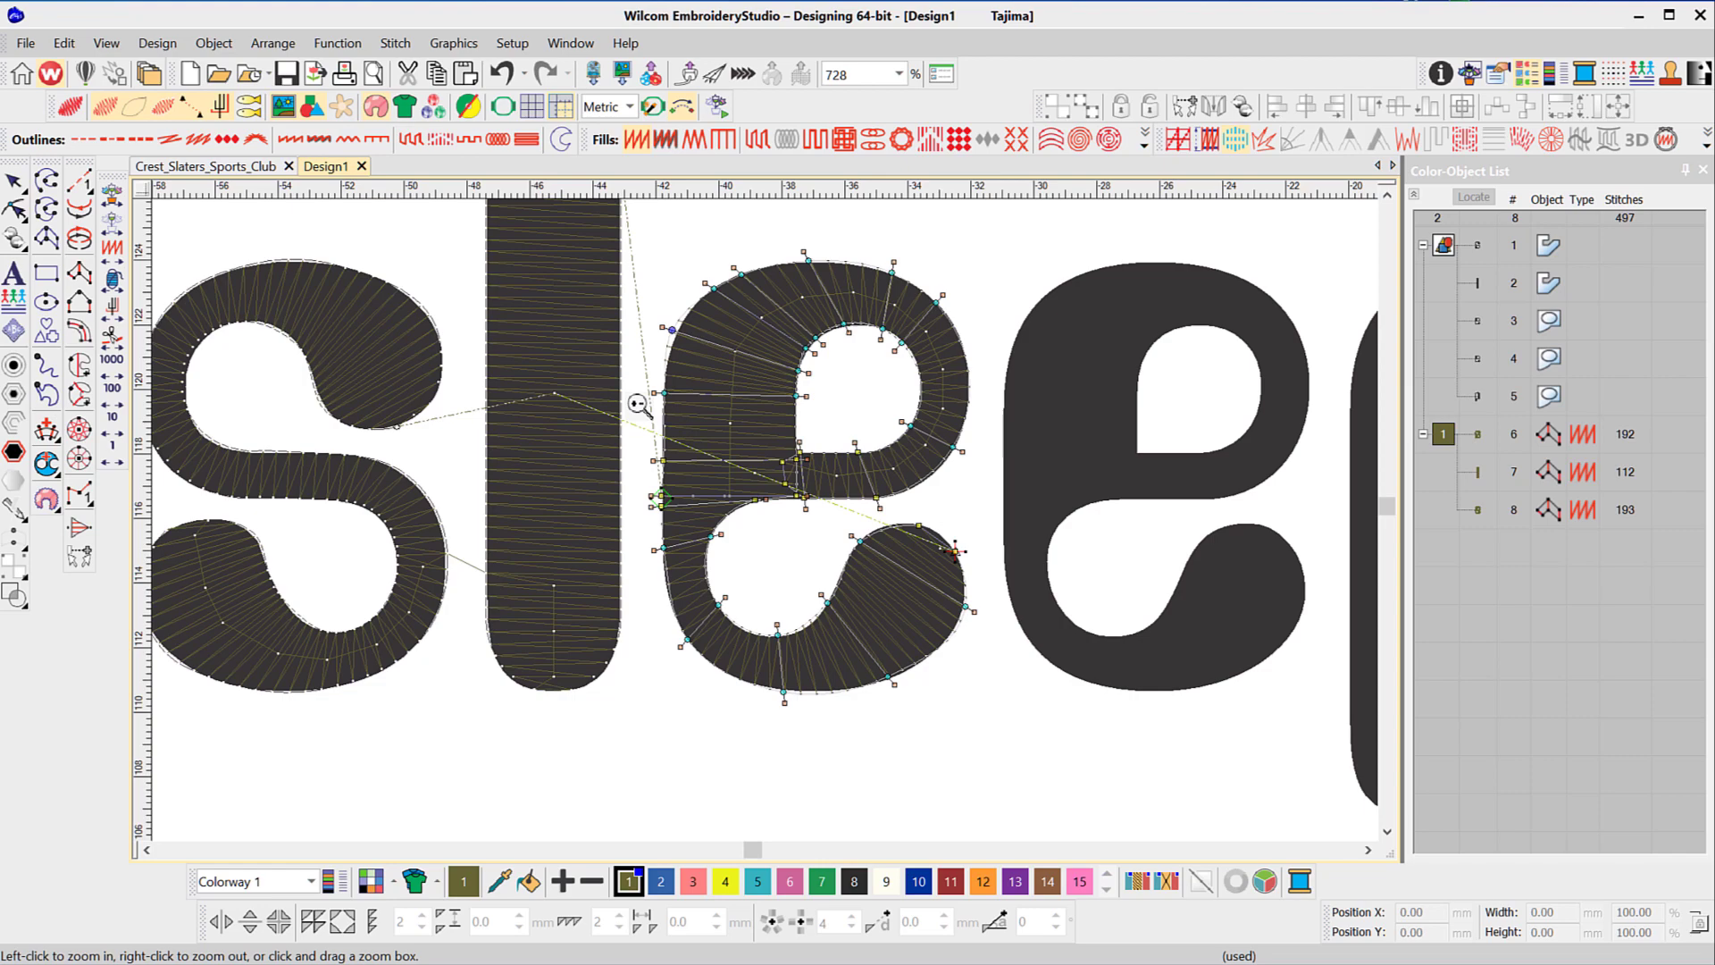
pyautogui.moveTo(666, 411); pyautogui.dragTo(831, 562)
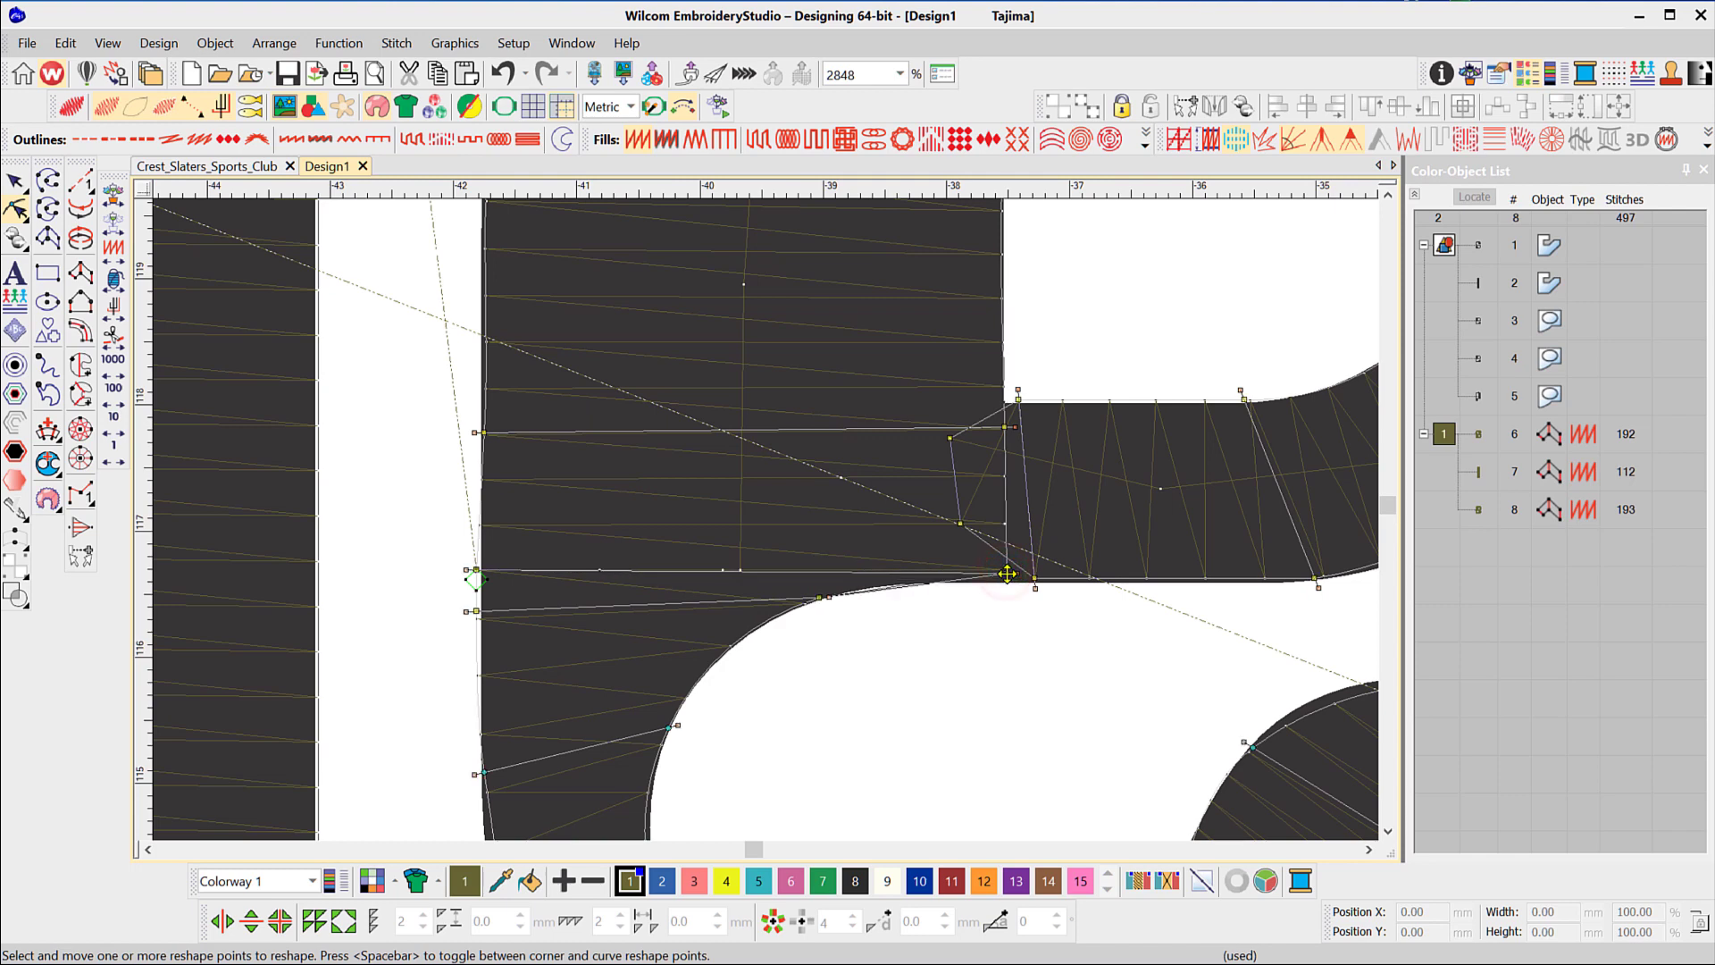
pyautogui.moveTo(1005, 573); pyautogui.dragTo(1005, 398)
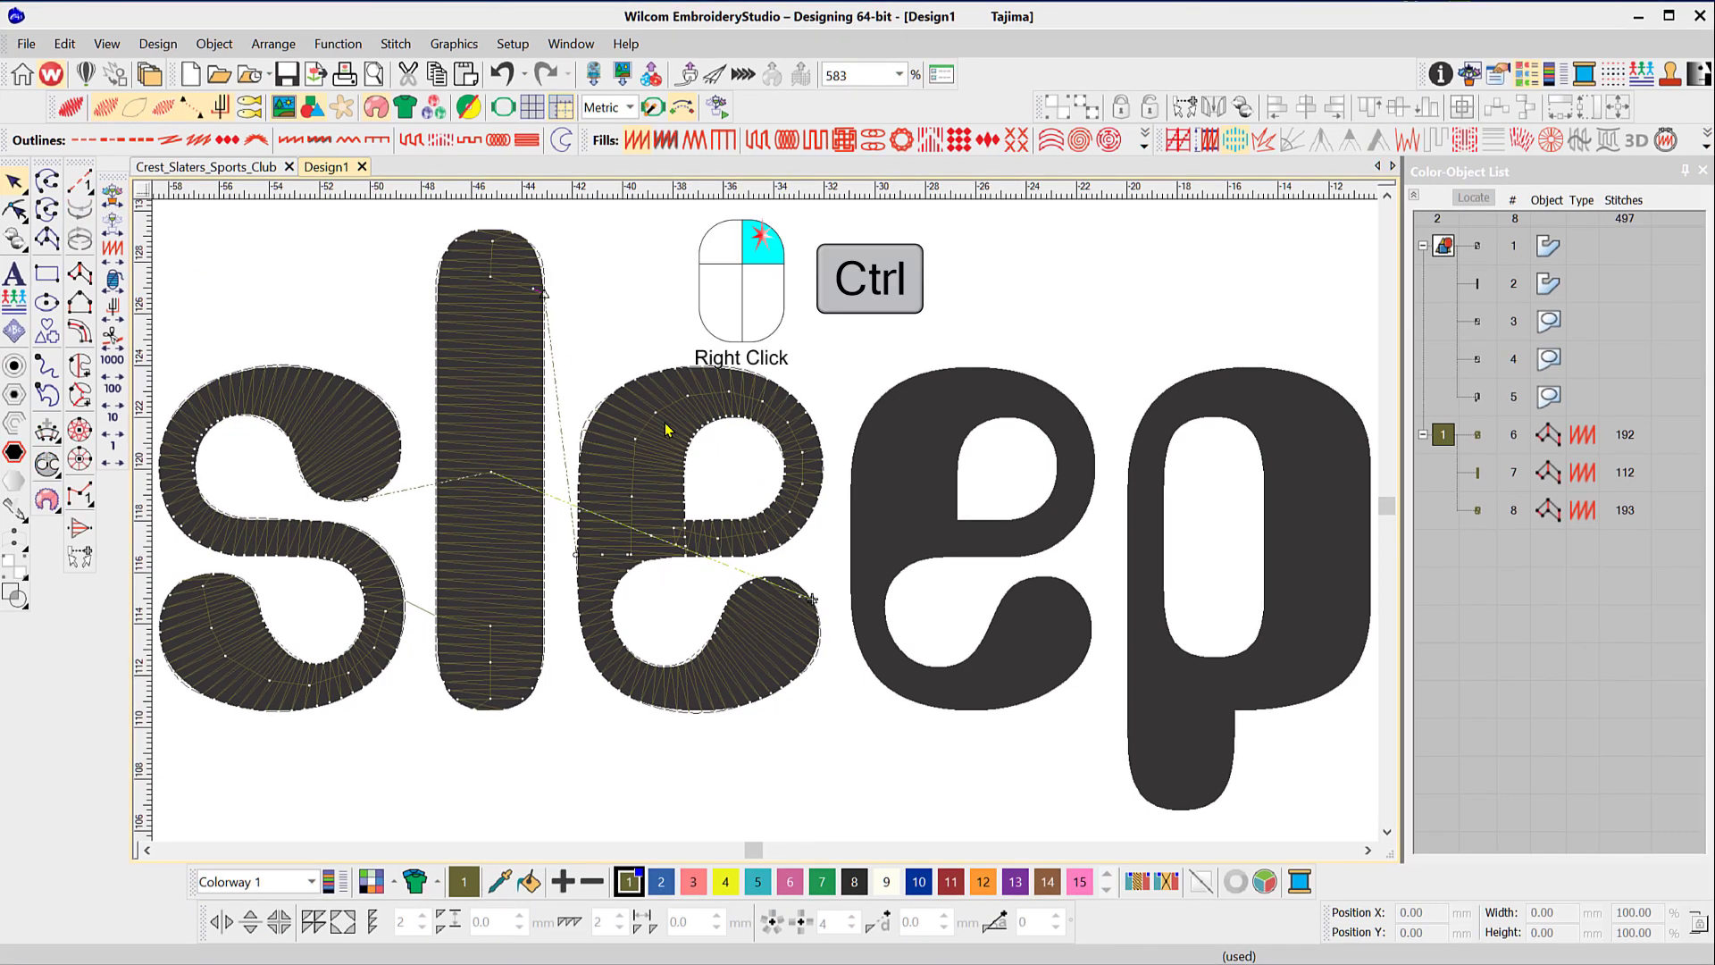
# Select the digitized first e satin object for duplication
pyautogui.click(733, 470)
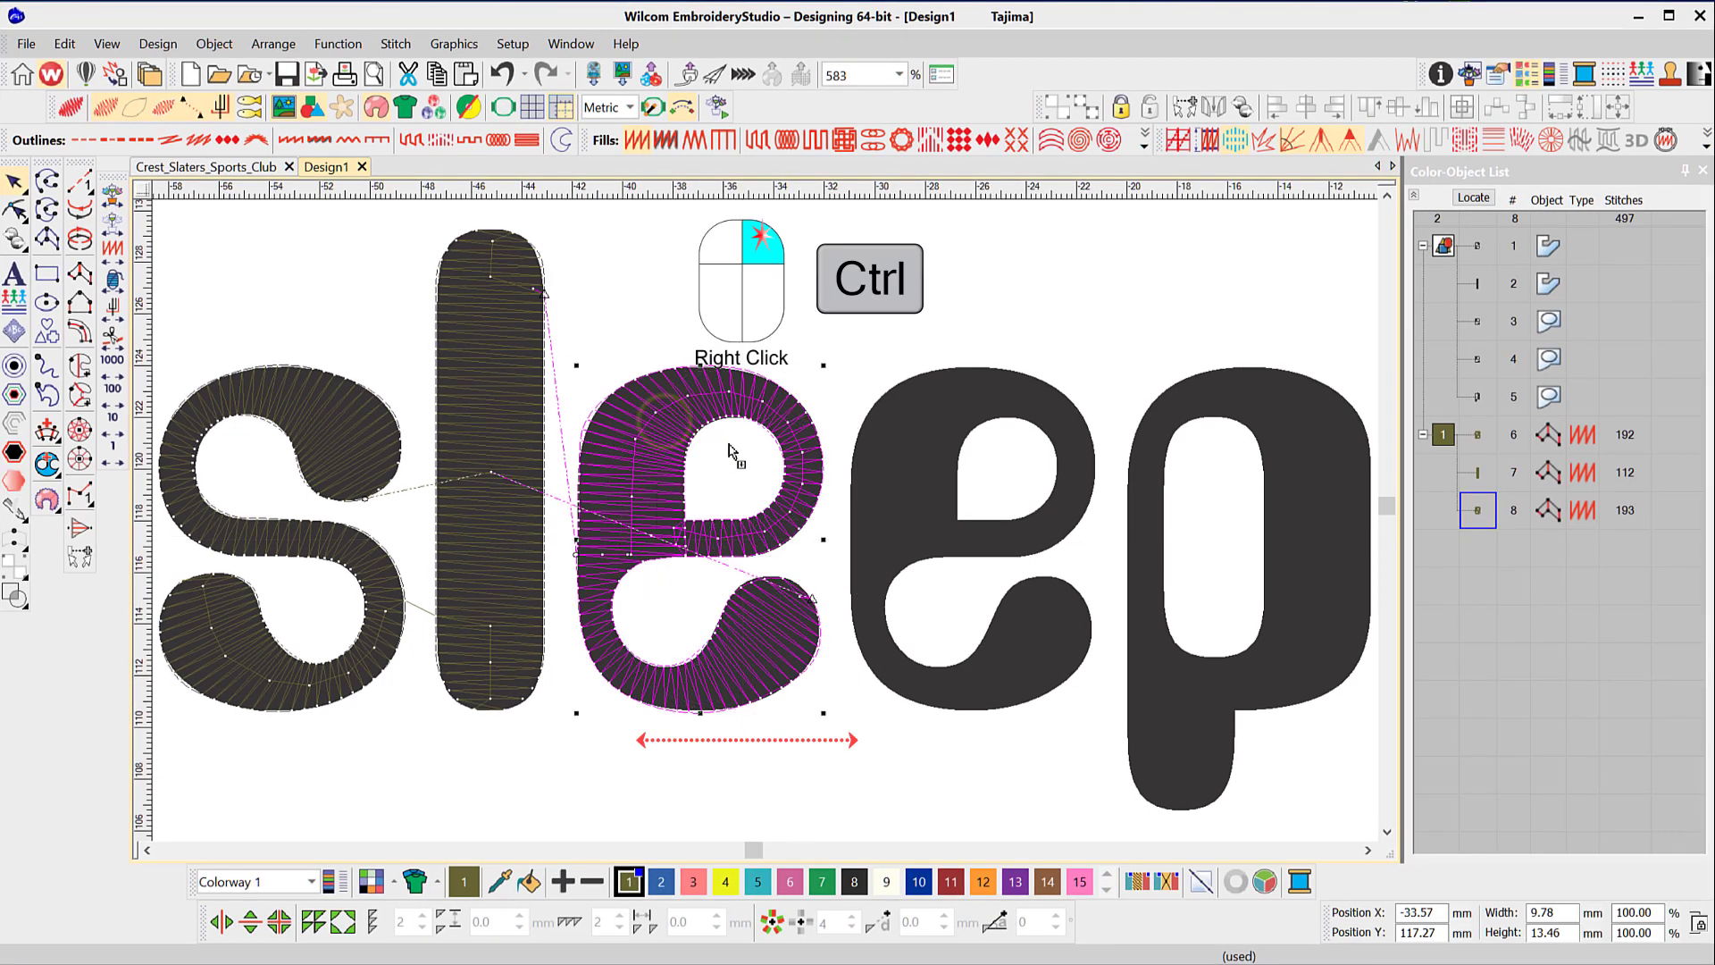